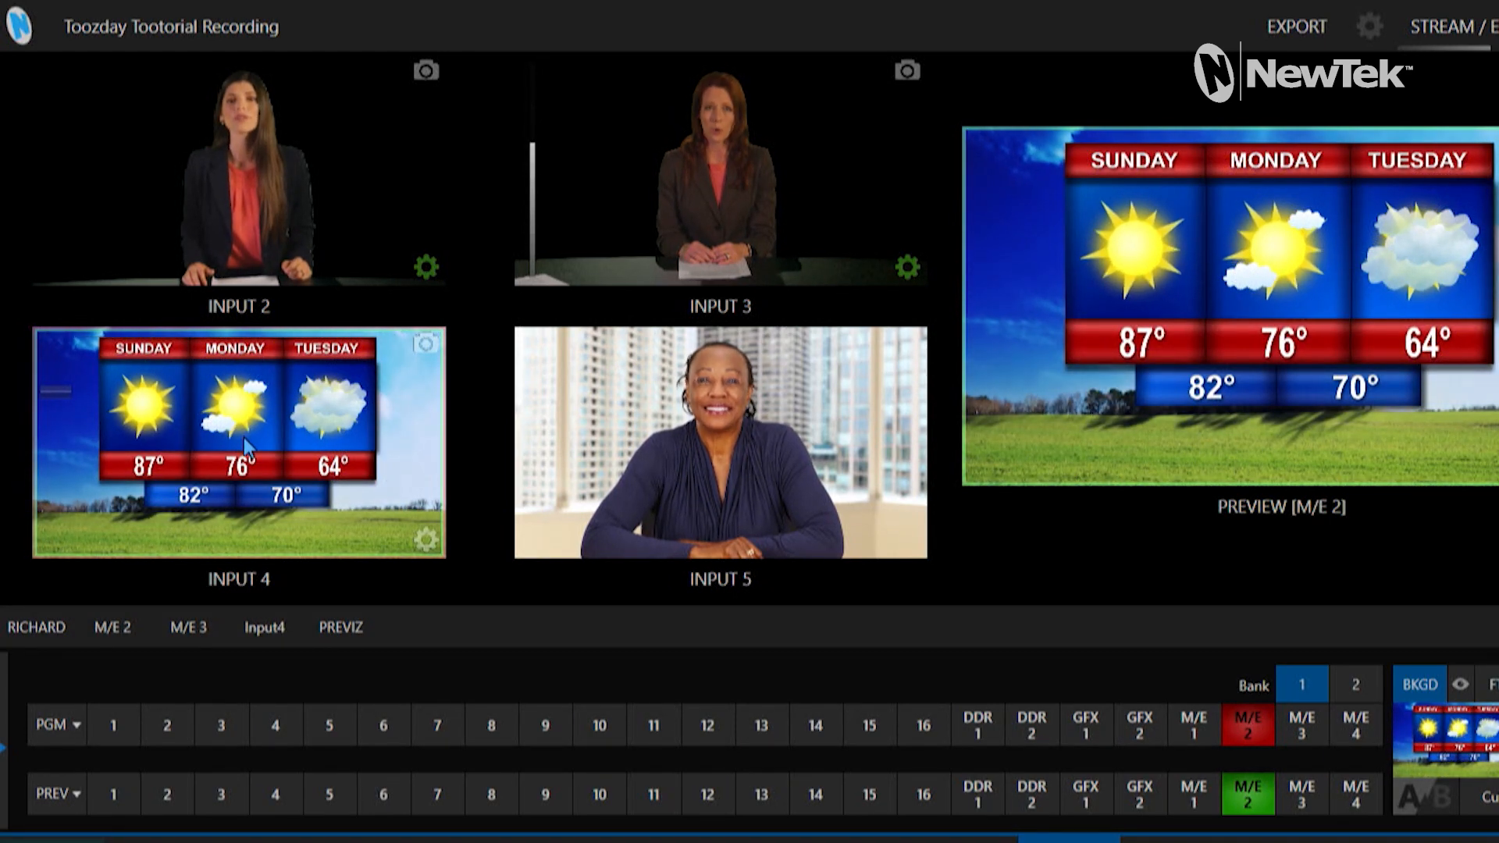
mouse_move(281, 459)
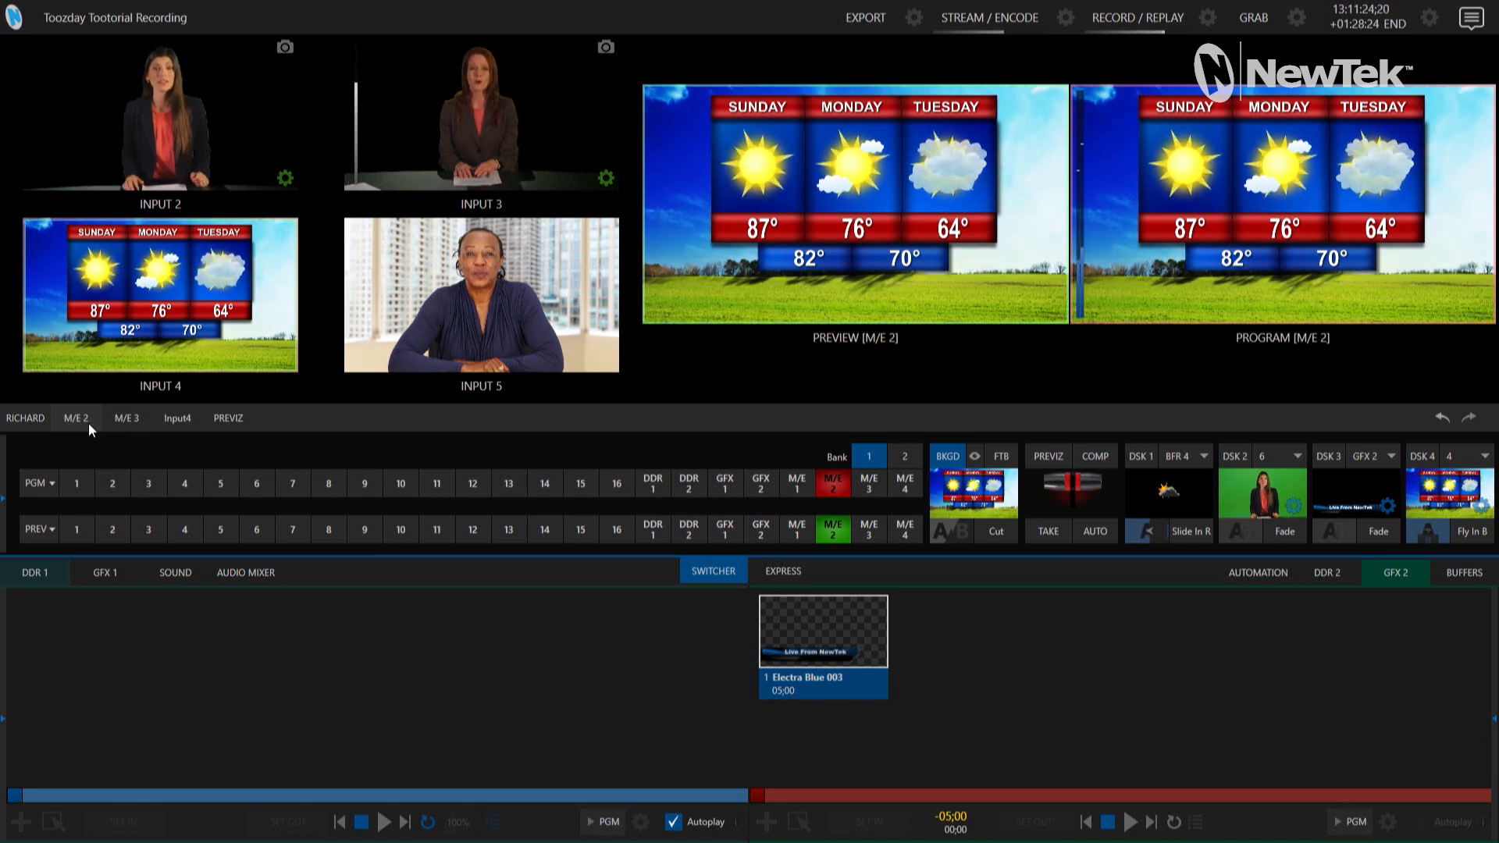
- Fade in the GFX 2 Live From NewTek lower third on M/E 2 KEY 1
click(75, 418)
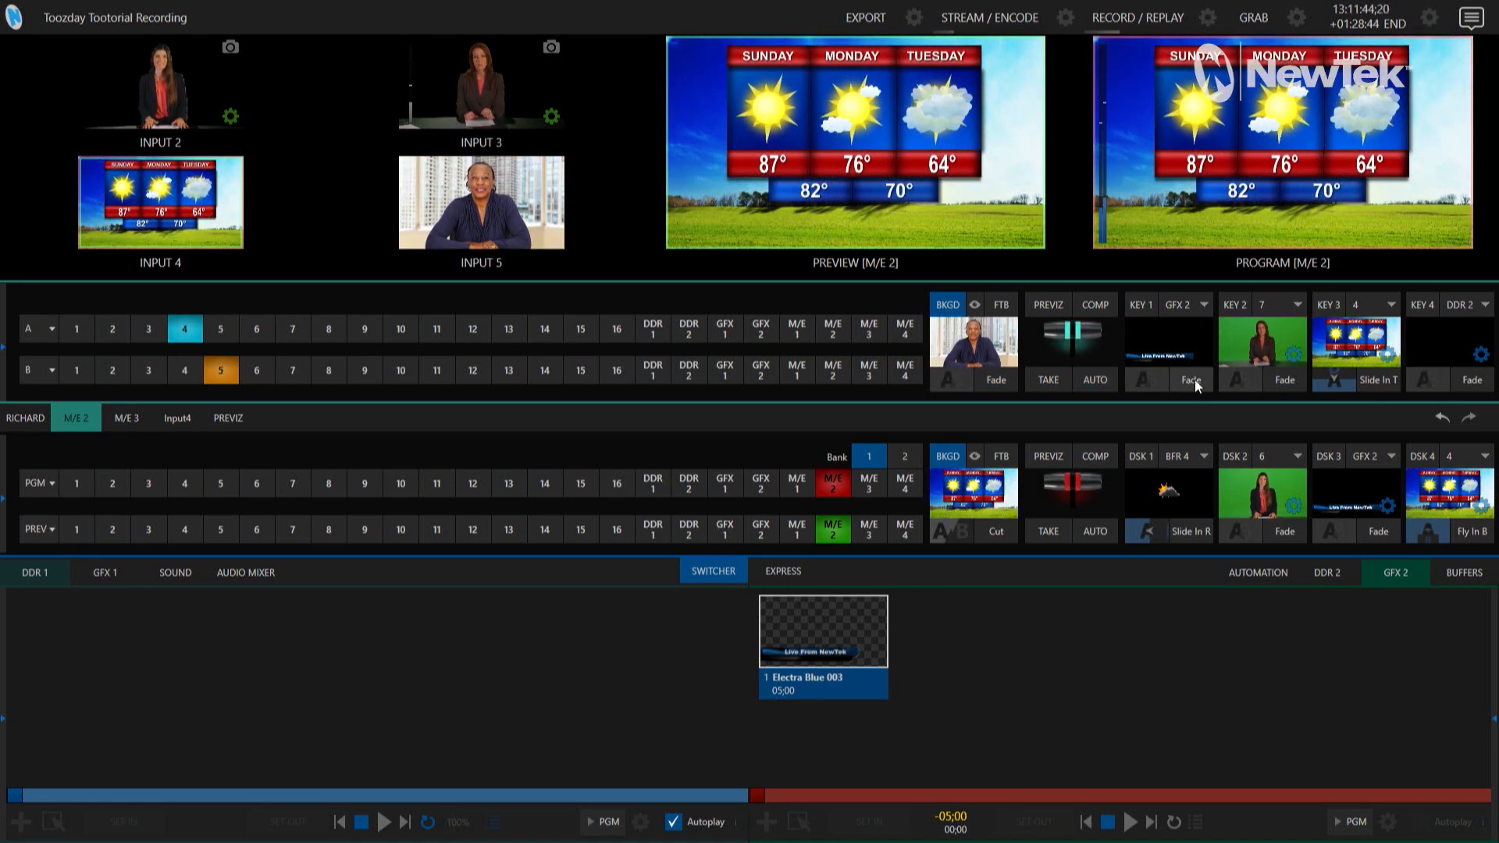
click(1190, 380)
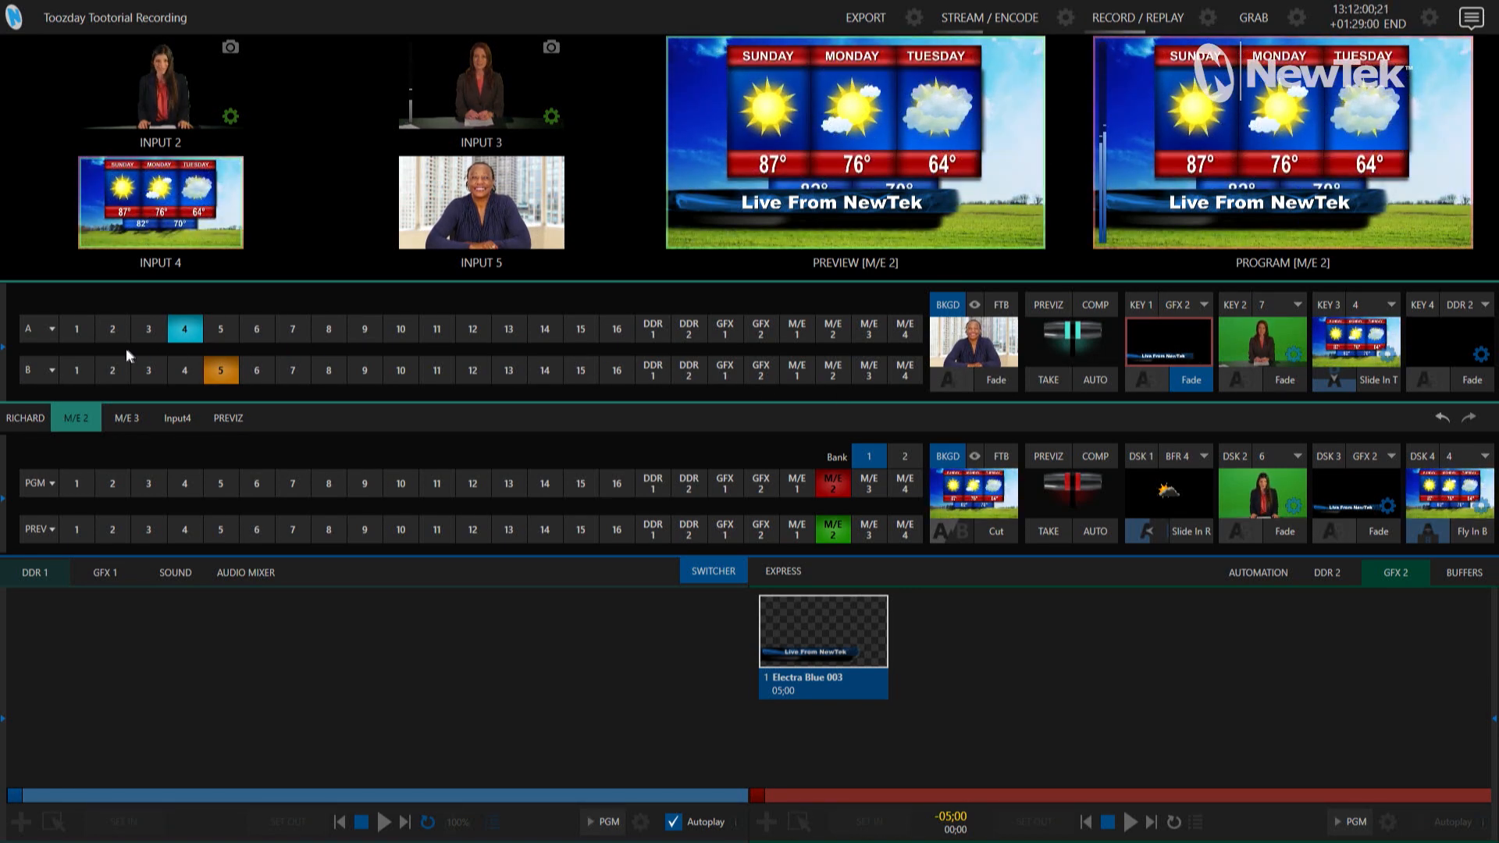
mouse_move(81, 352)
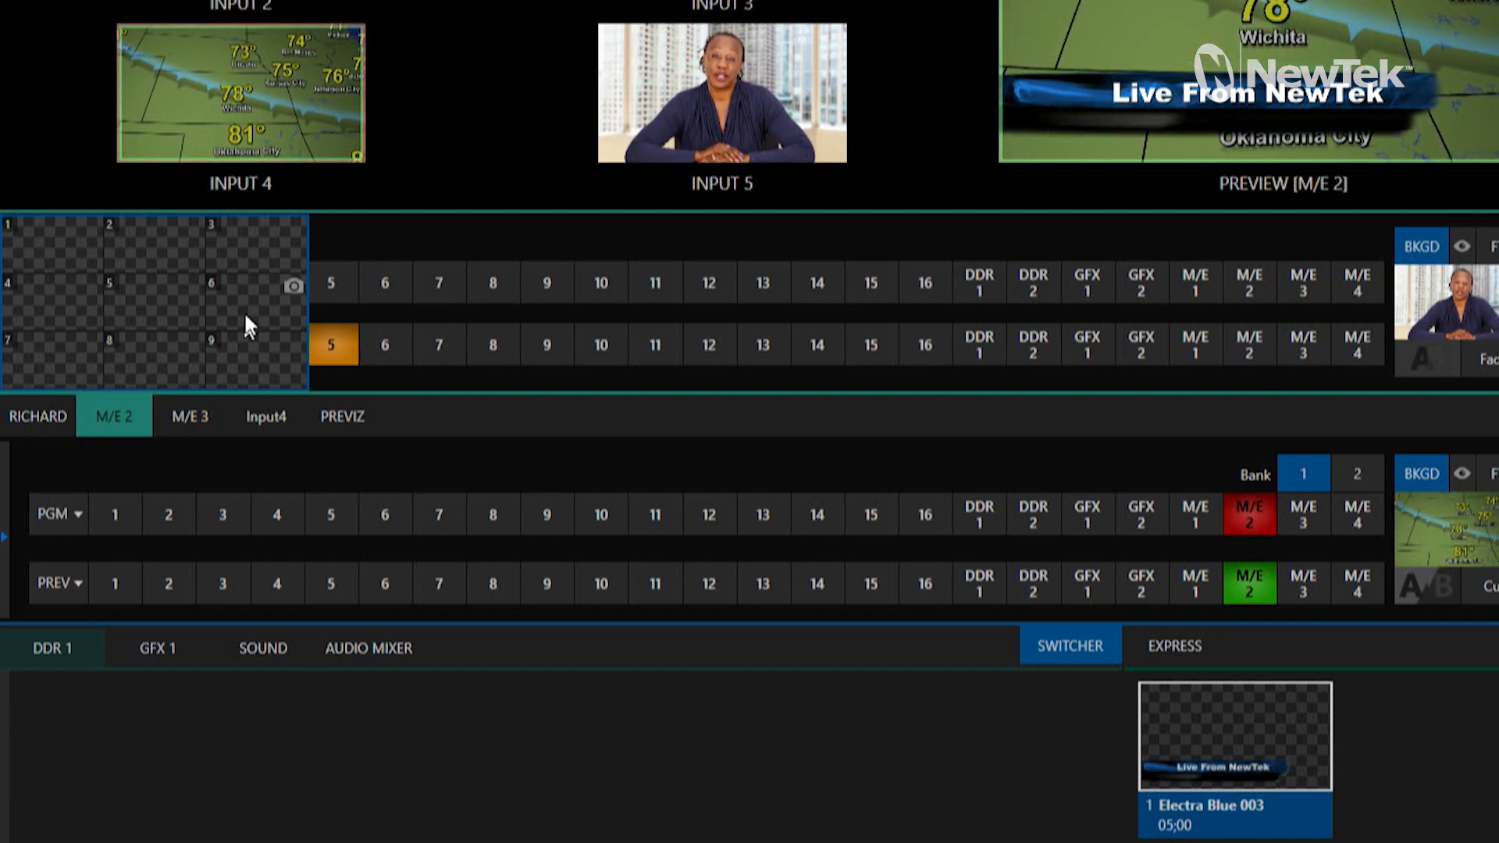
mouse_move(213, 340)
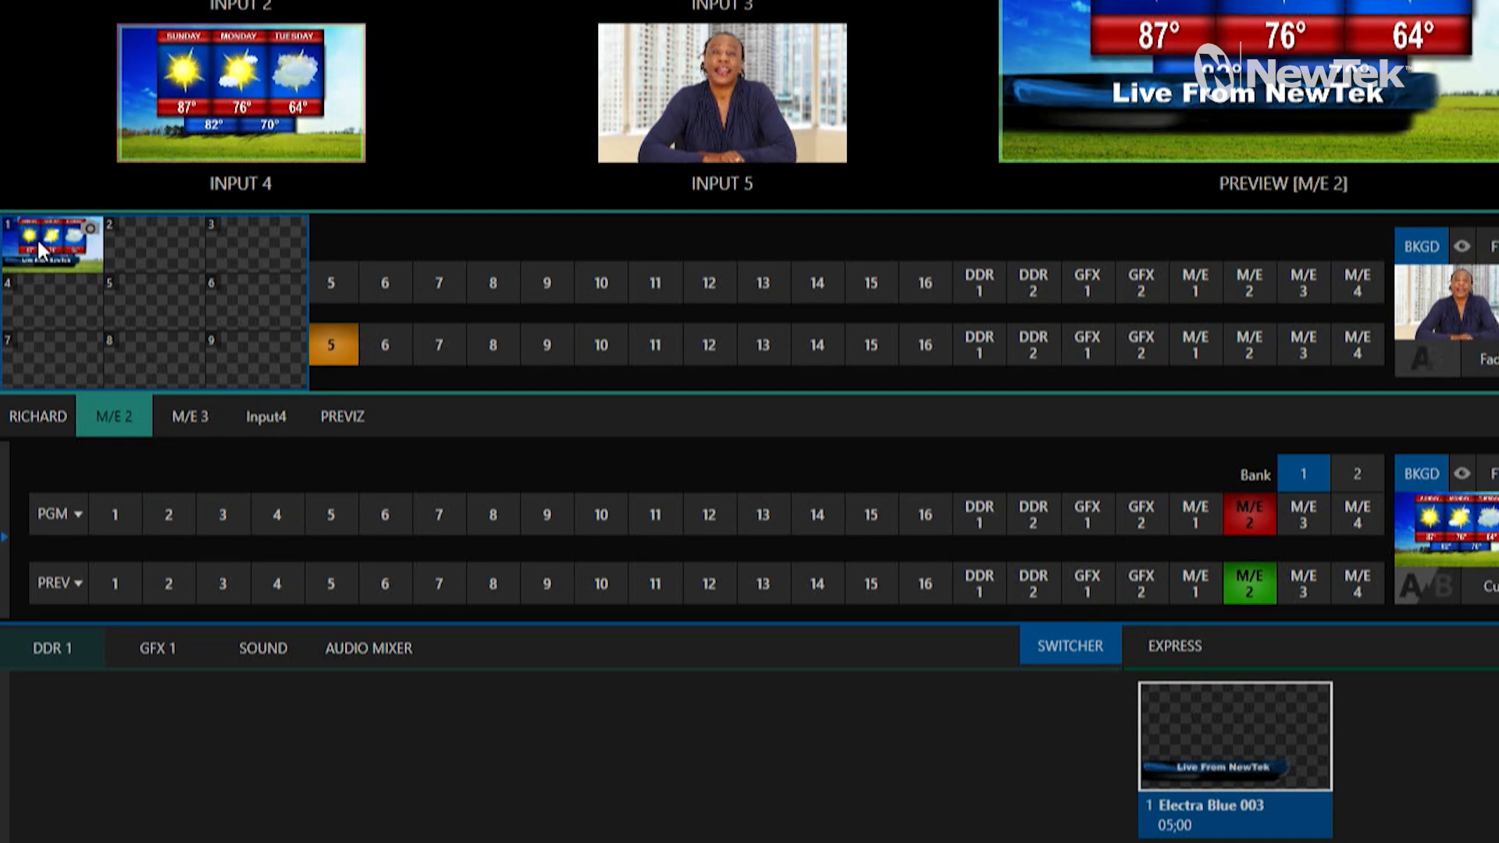
- View the Rename, Import, Export and Clear Preset options on memory slot 1
right_click(44, 250)
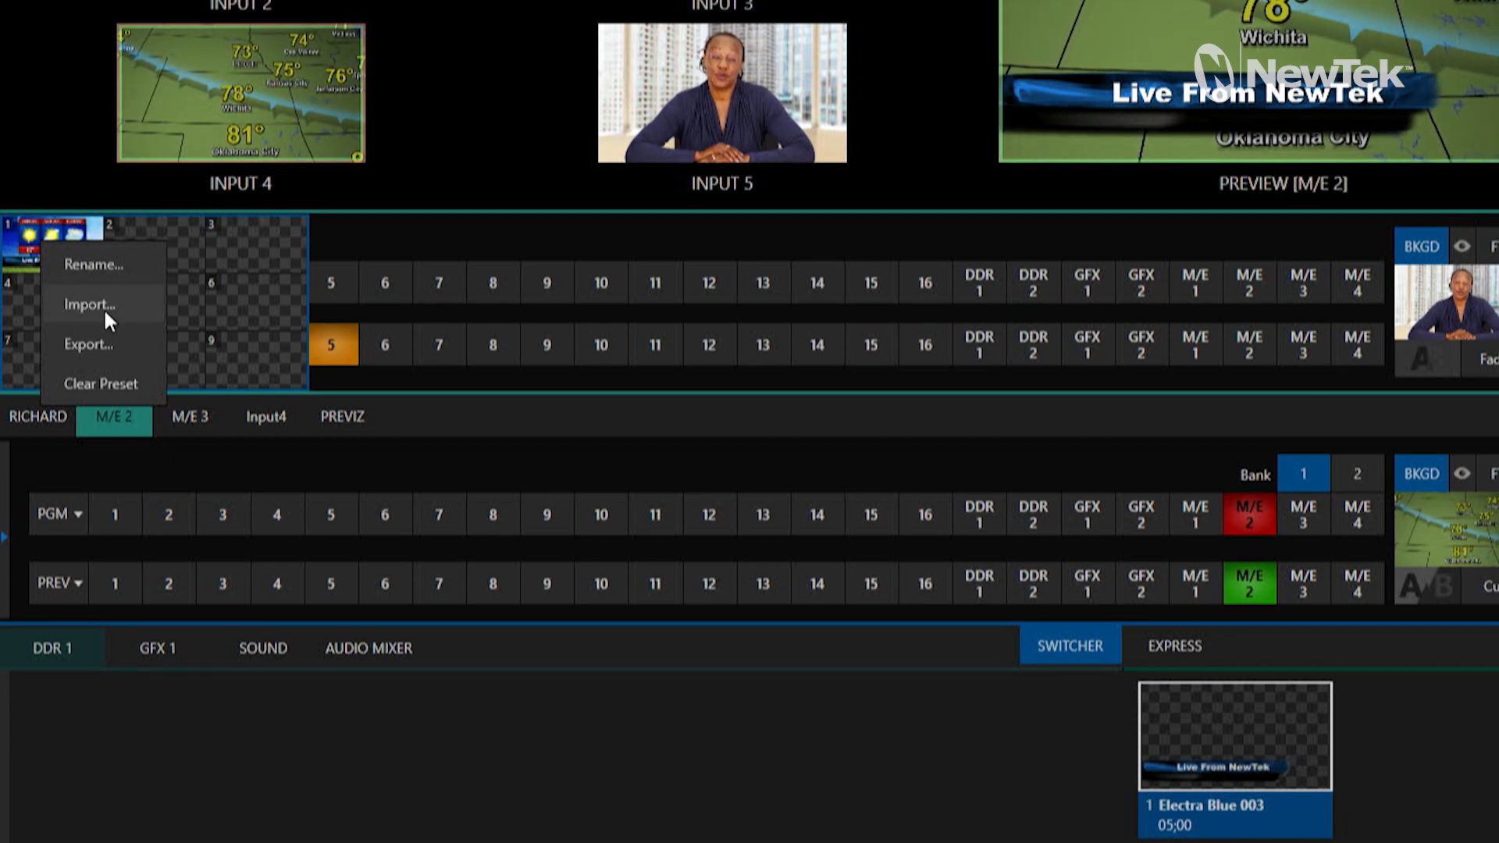
mouse_move(106, 360)
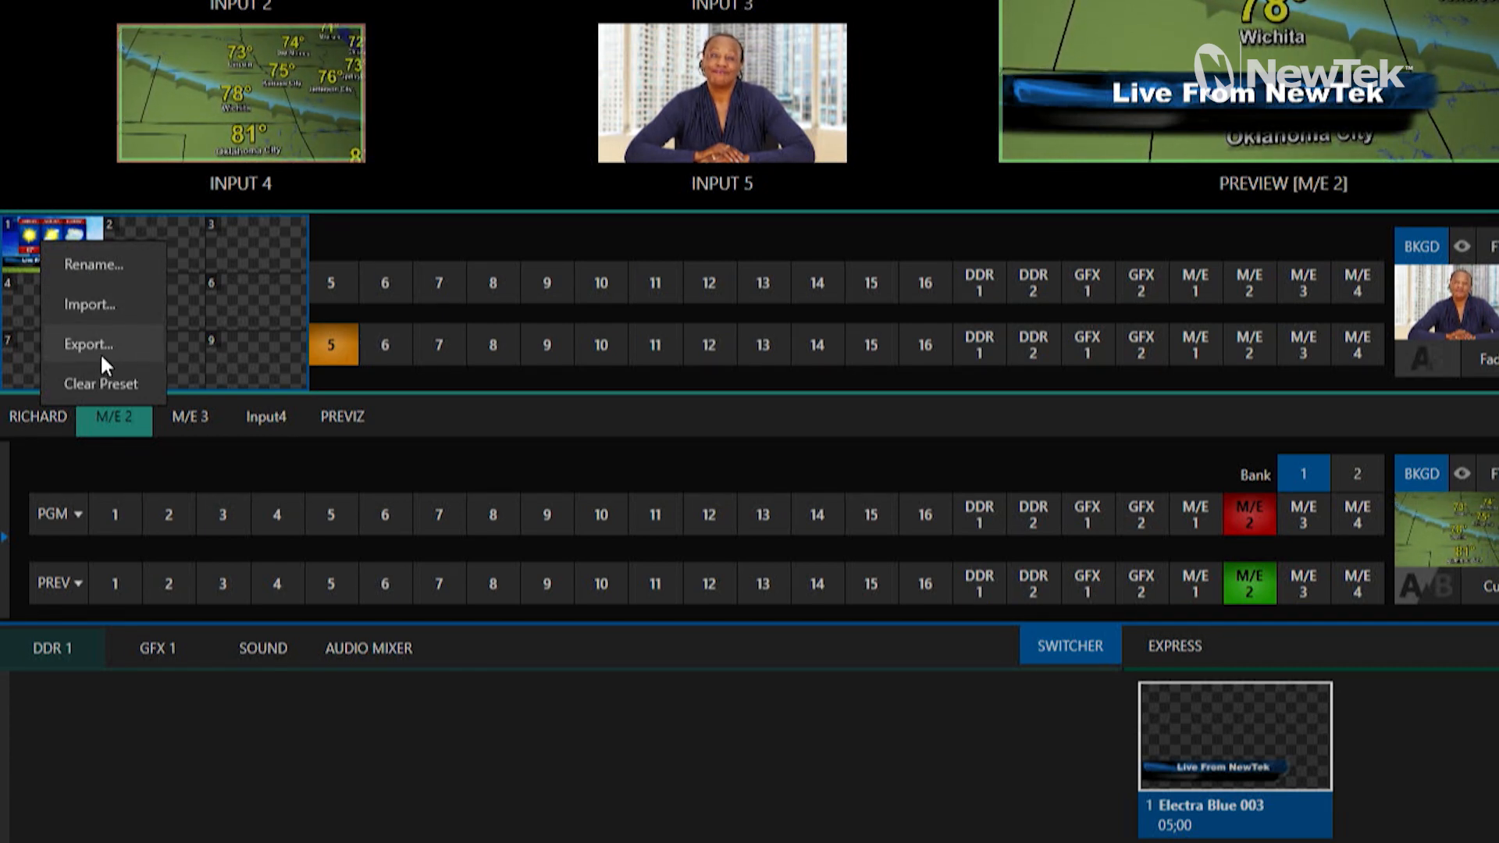
mouse_move(100, 397)
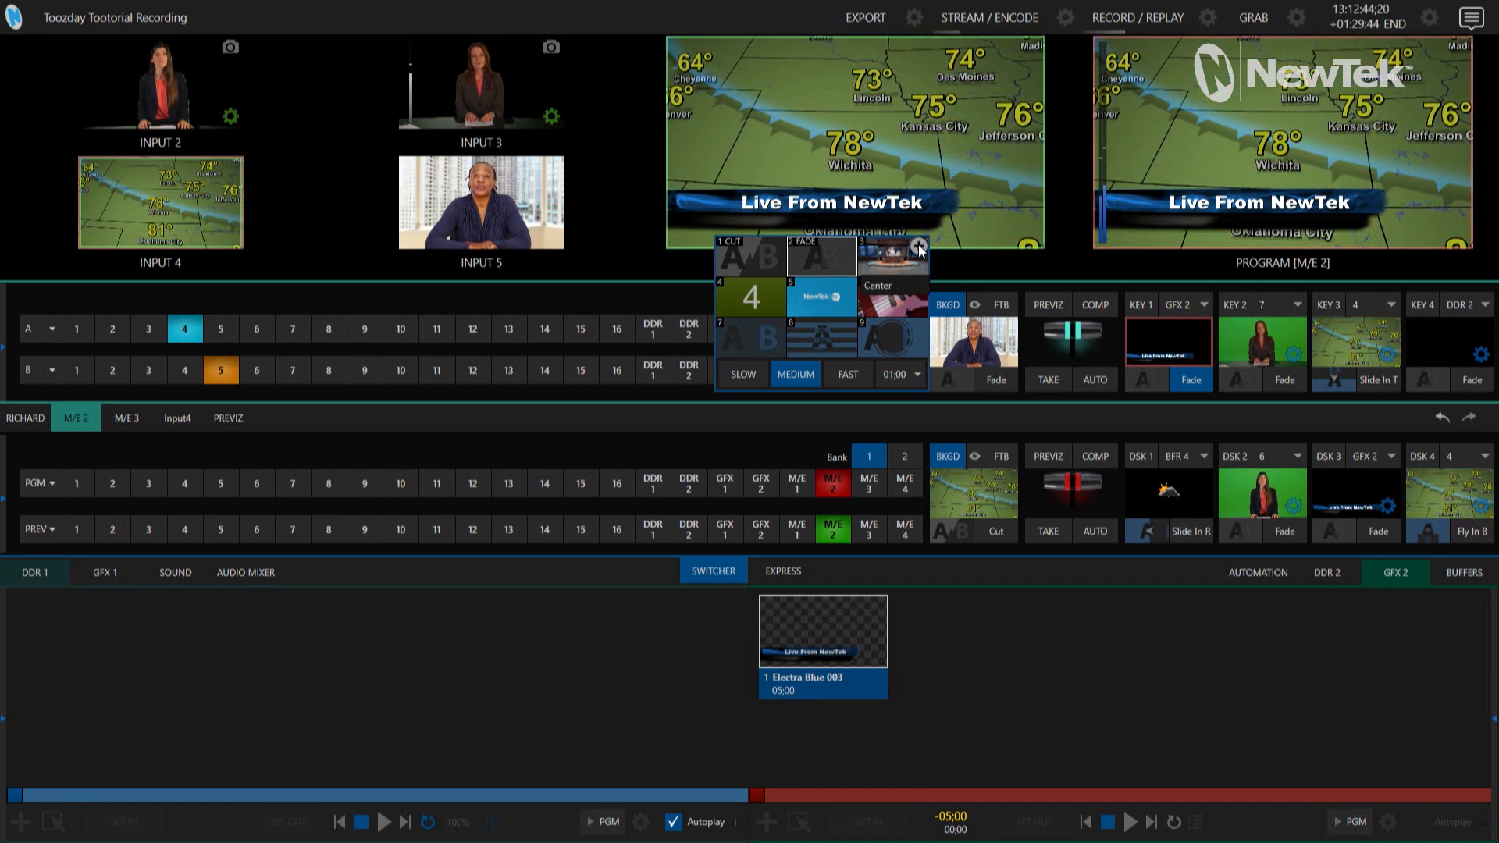
- Load the Corner Talk Center angle from the Media Browser as the M/E 2 LiveSet
click(917, 249)
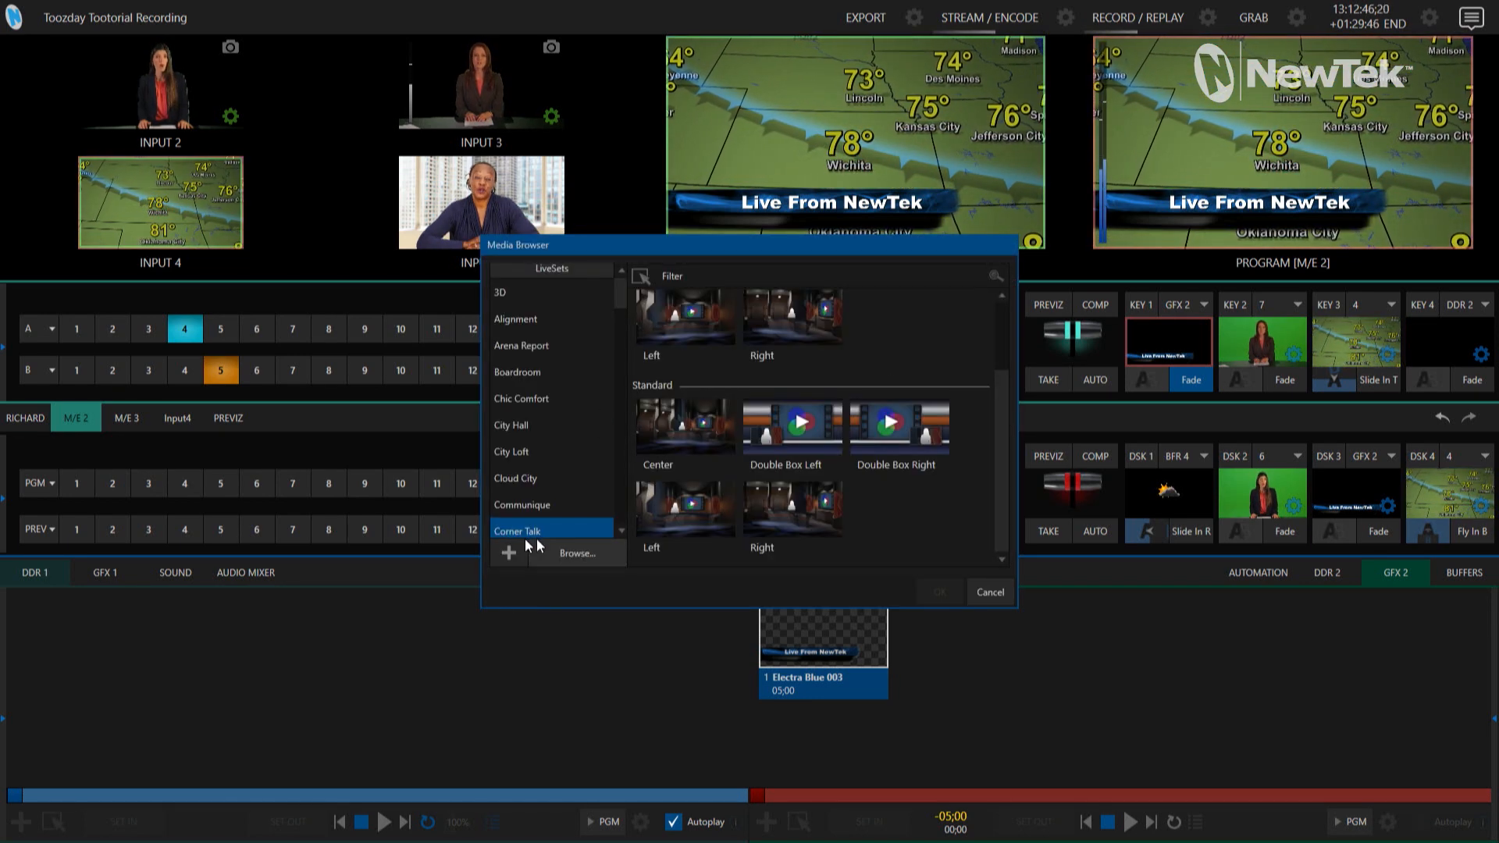
click(686, 427)
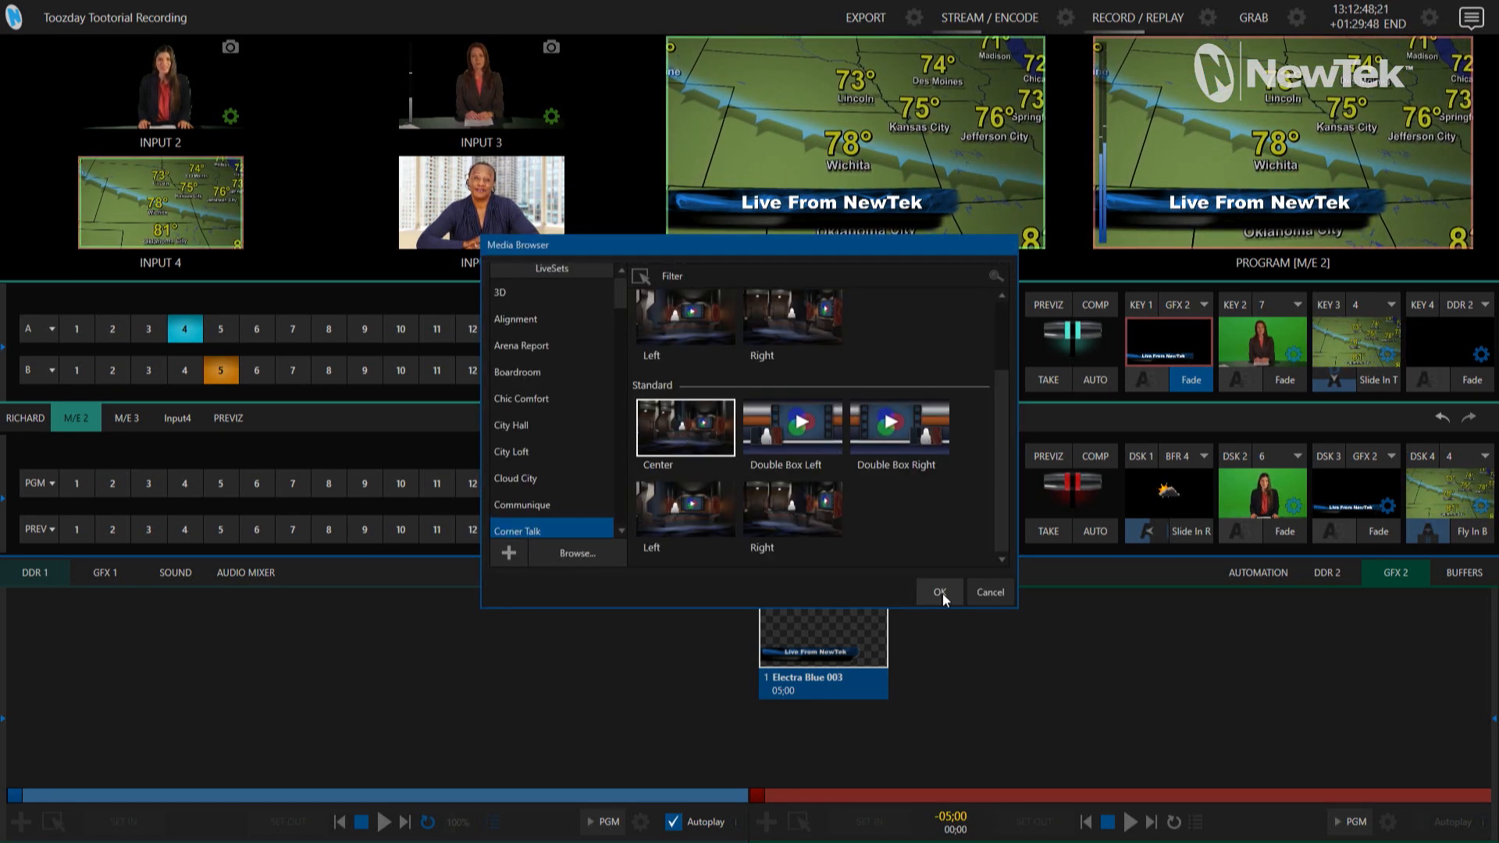
click(941, 592)
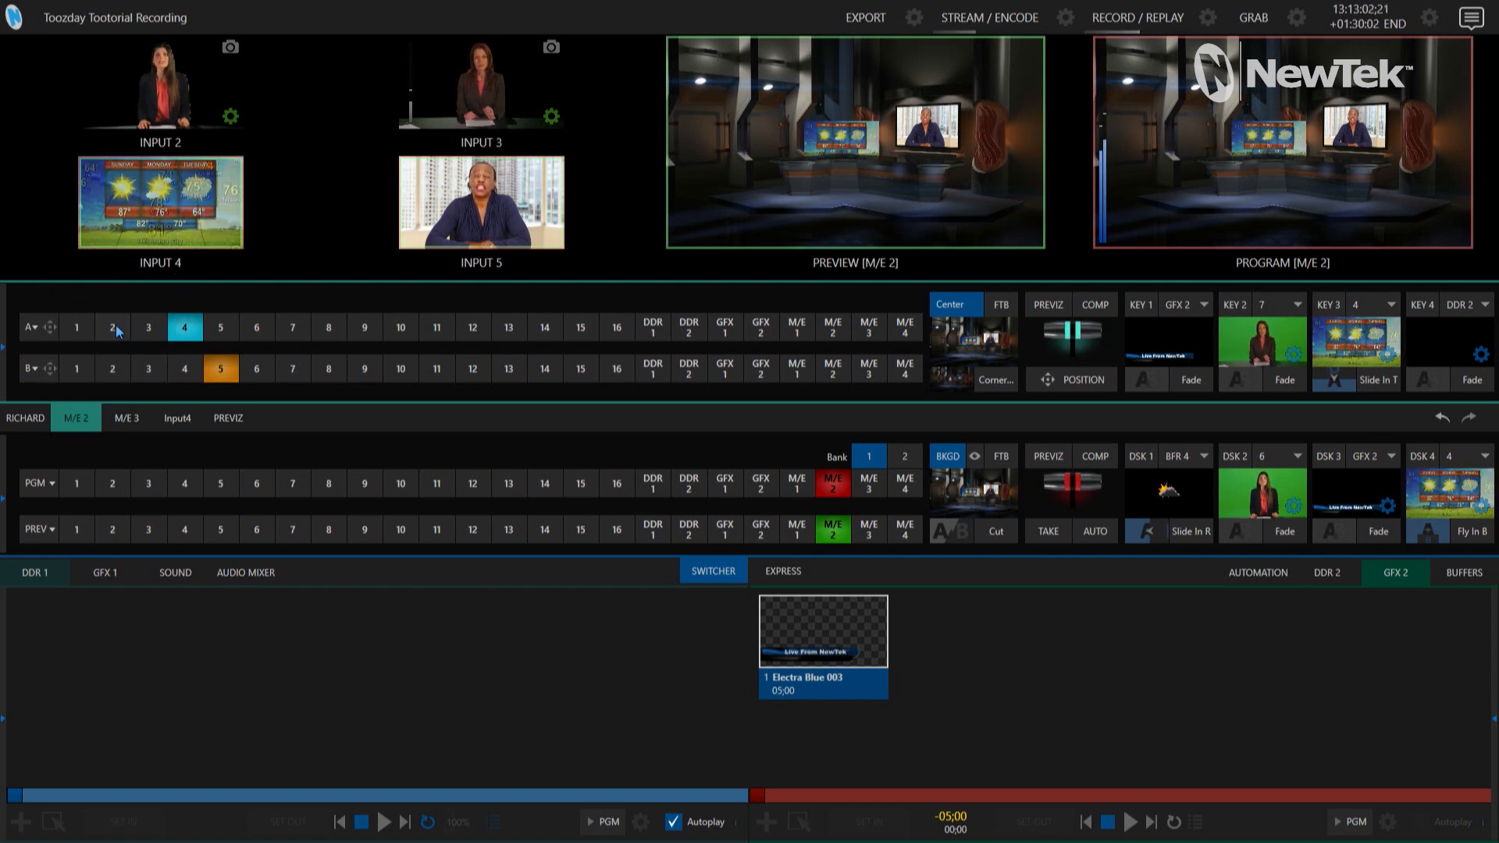
- Select input 4 on the B row so the weather map fills the set's screen
click(112, 328)
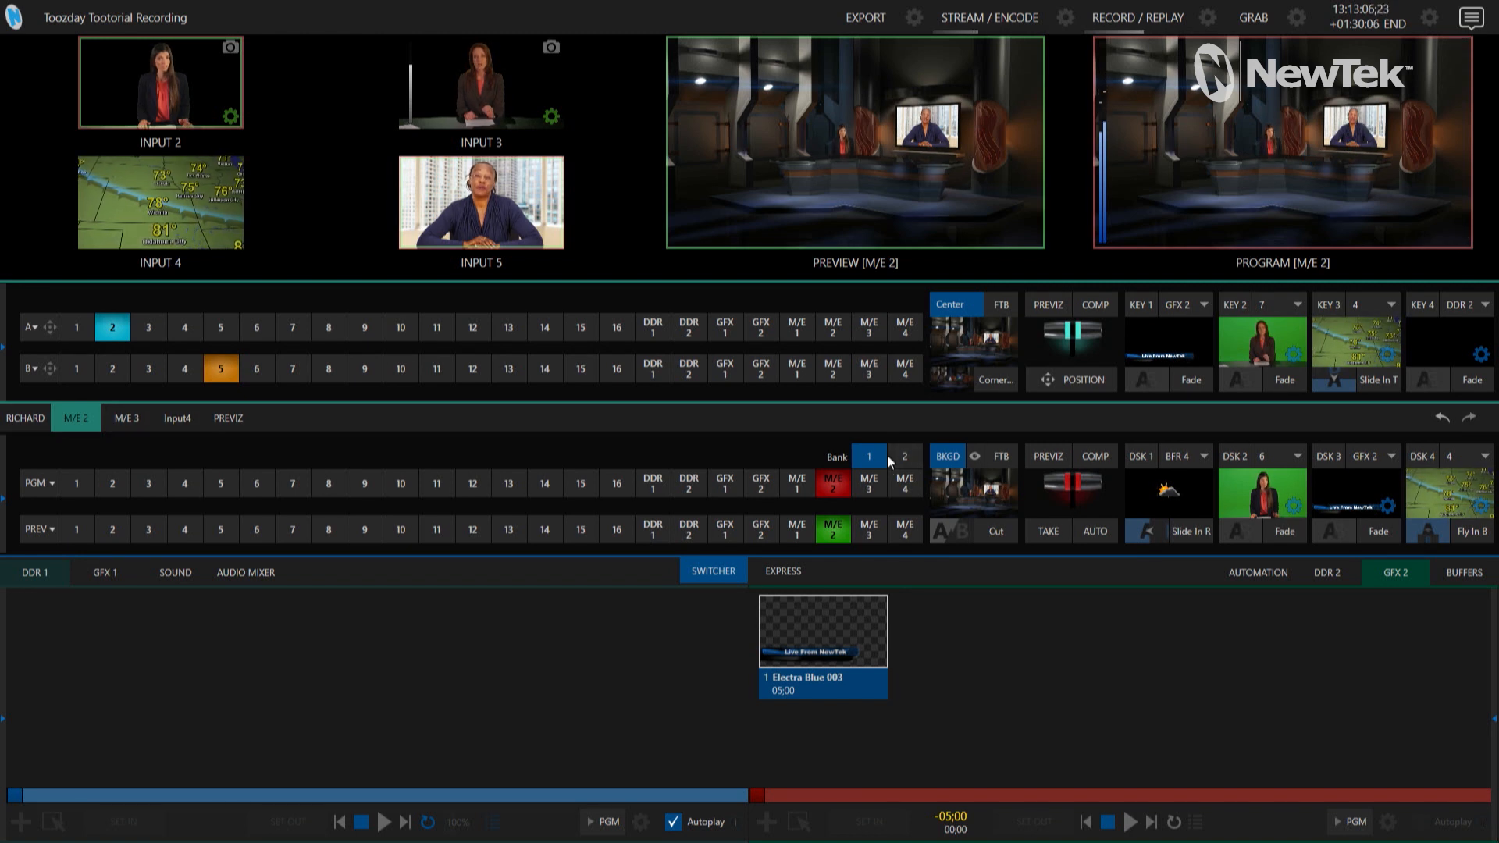
mouse_move(185, 369)
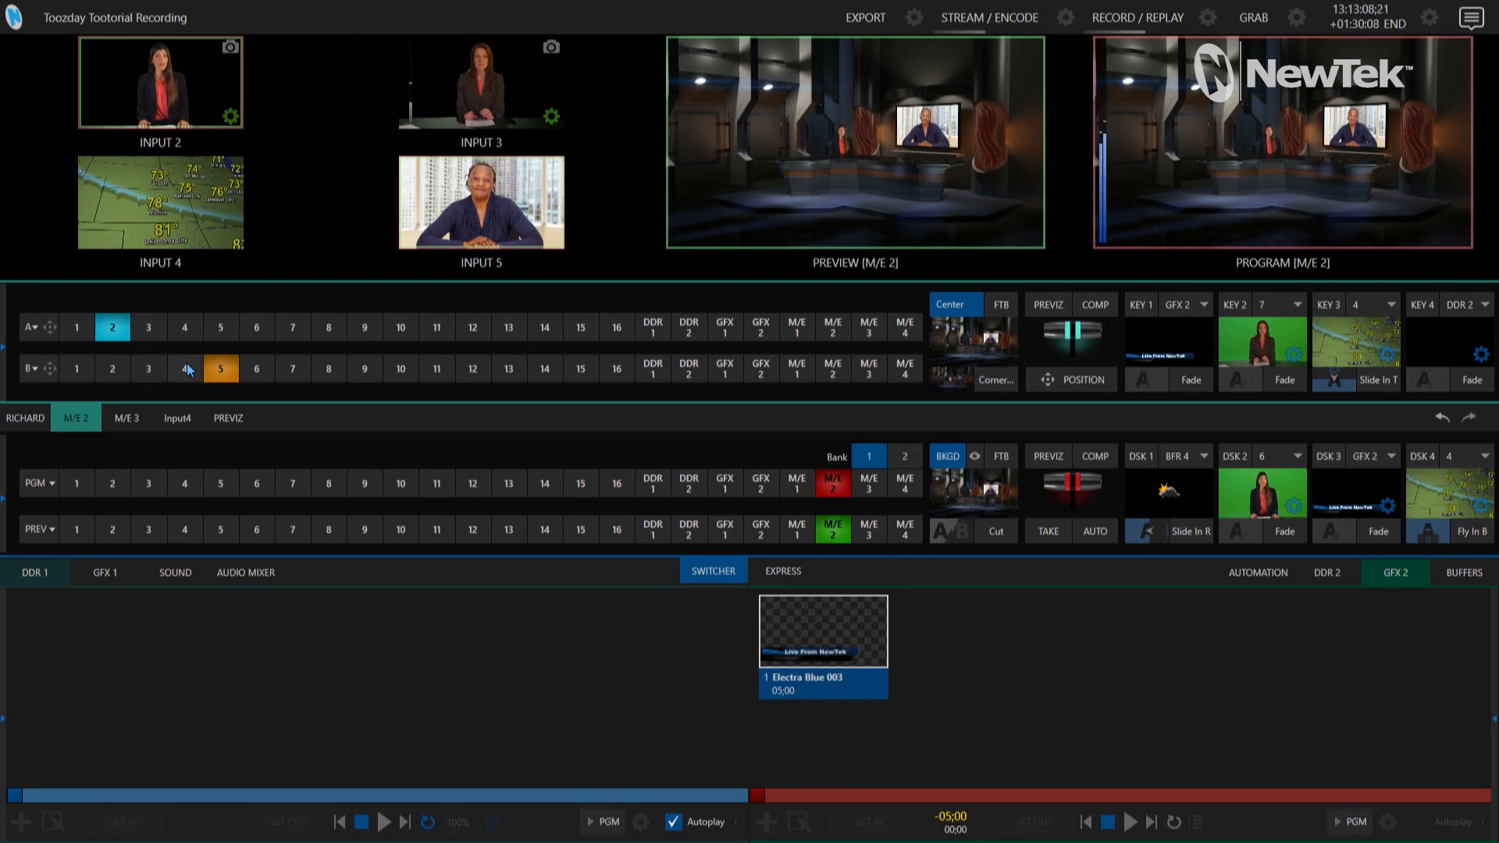
click(184, 369)
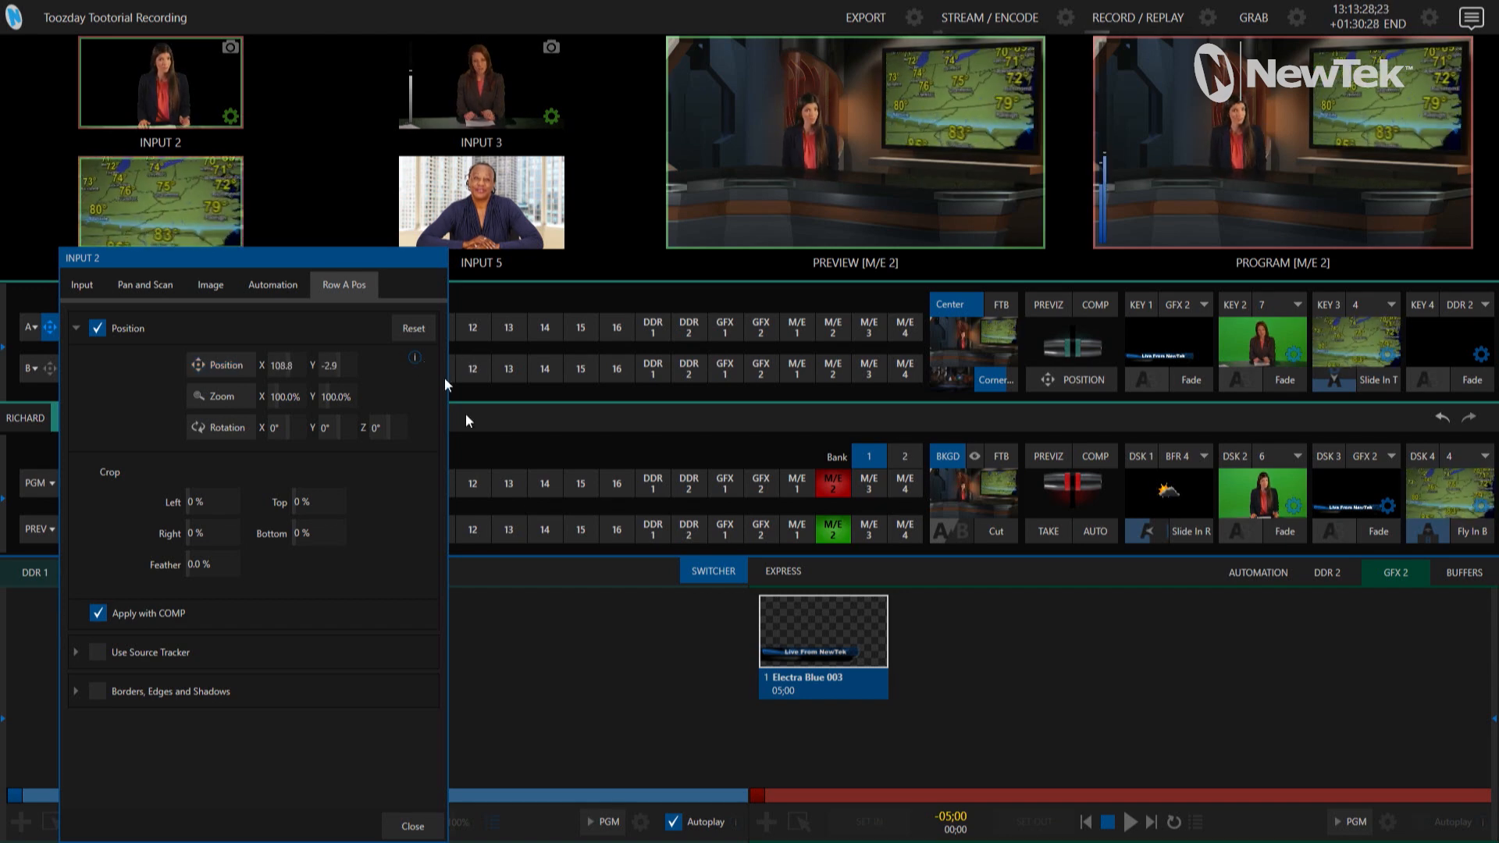
- Close the Input 2 position panel and show the buffer slots
click(412, 826)
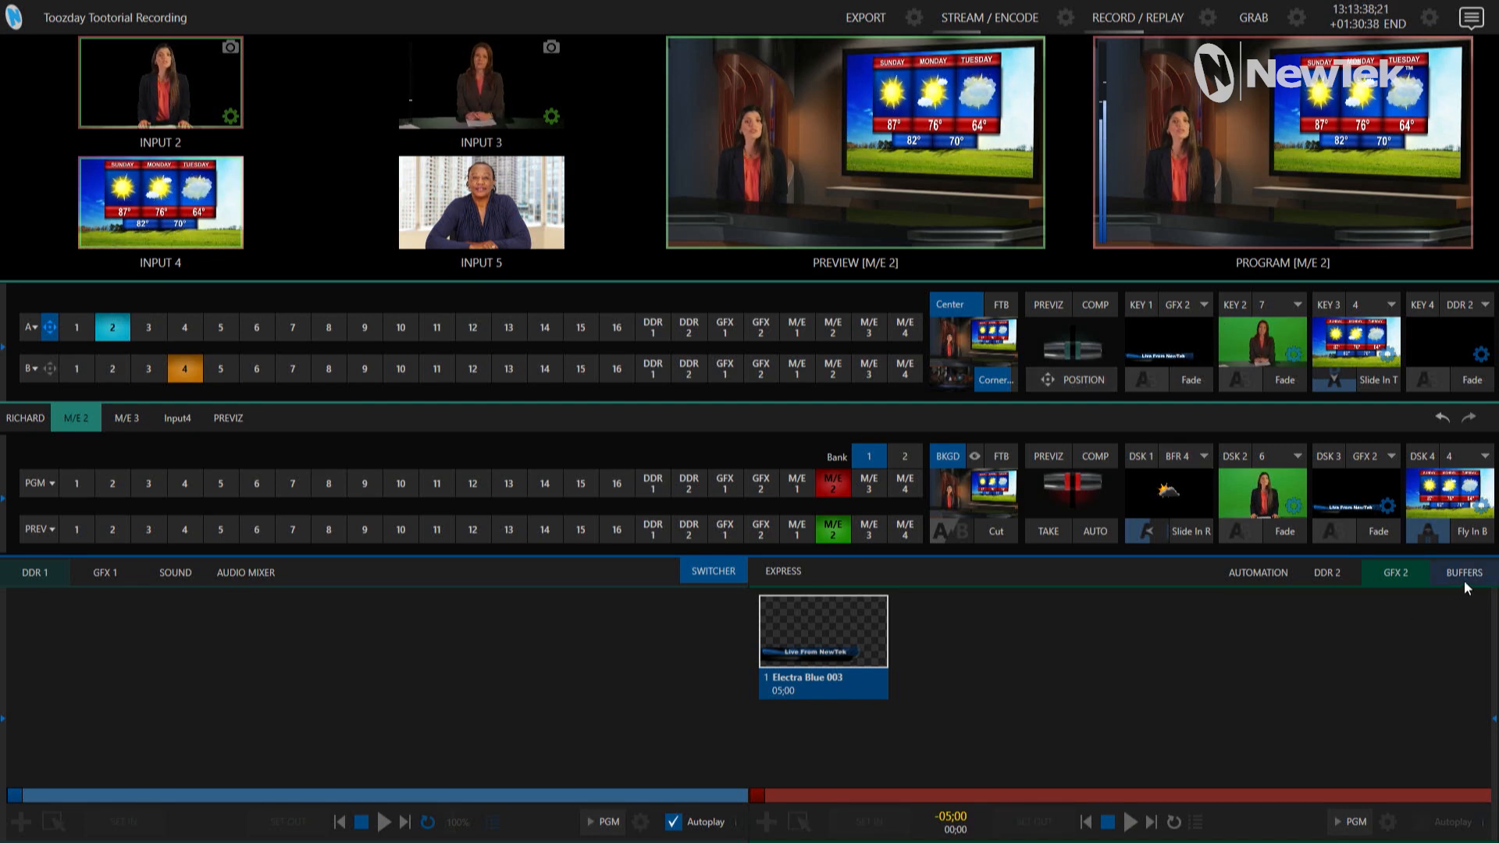
click(1463, 572)
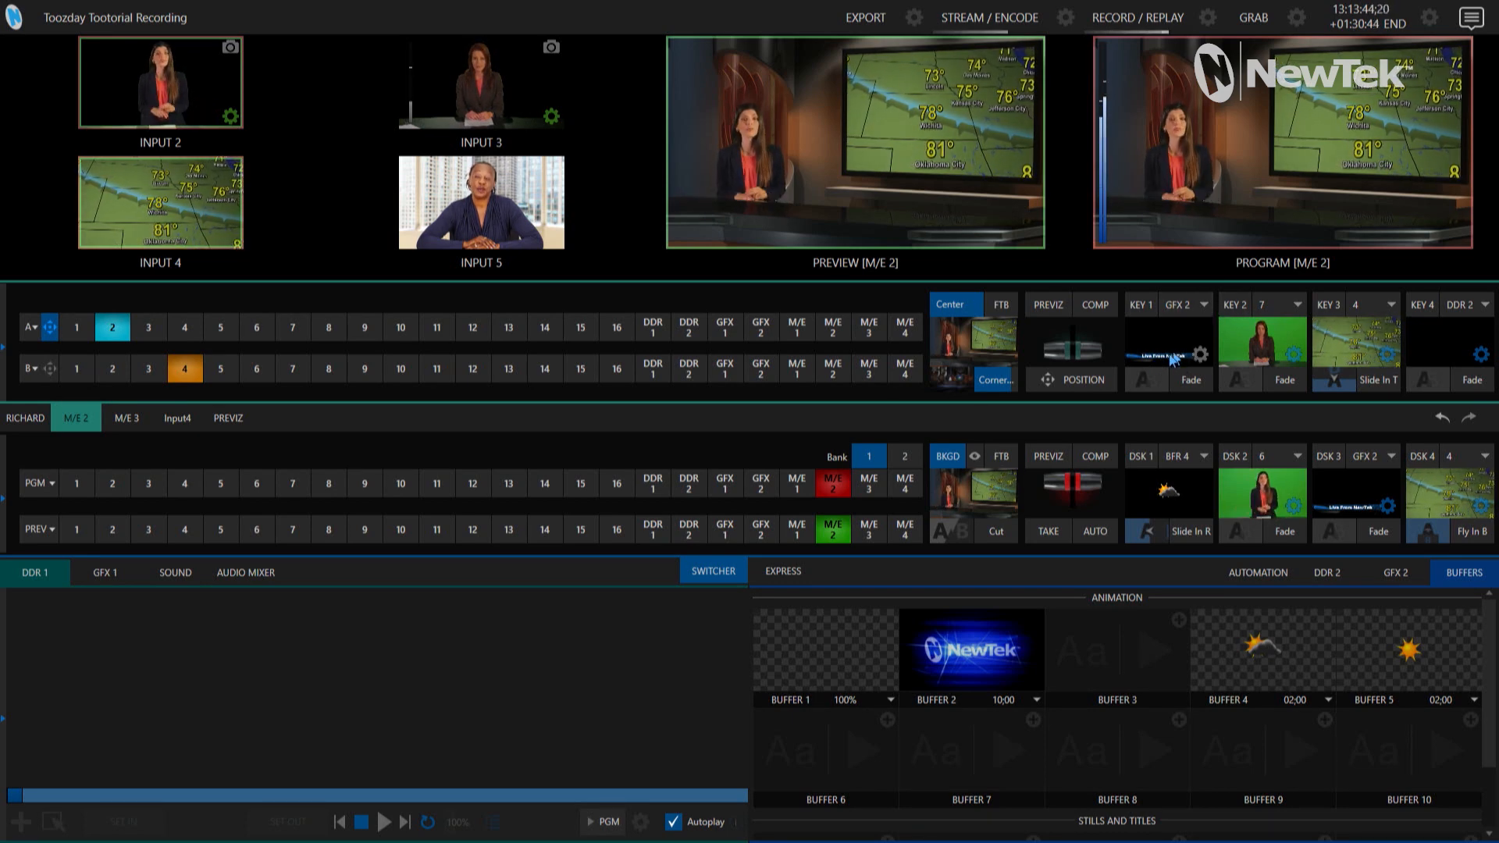
- Set KEY 1 source to BFR 4 sun animation and adjust its position settings
click(1200, 304)
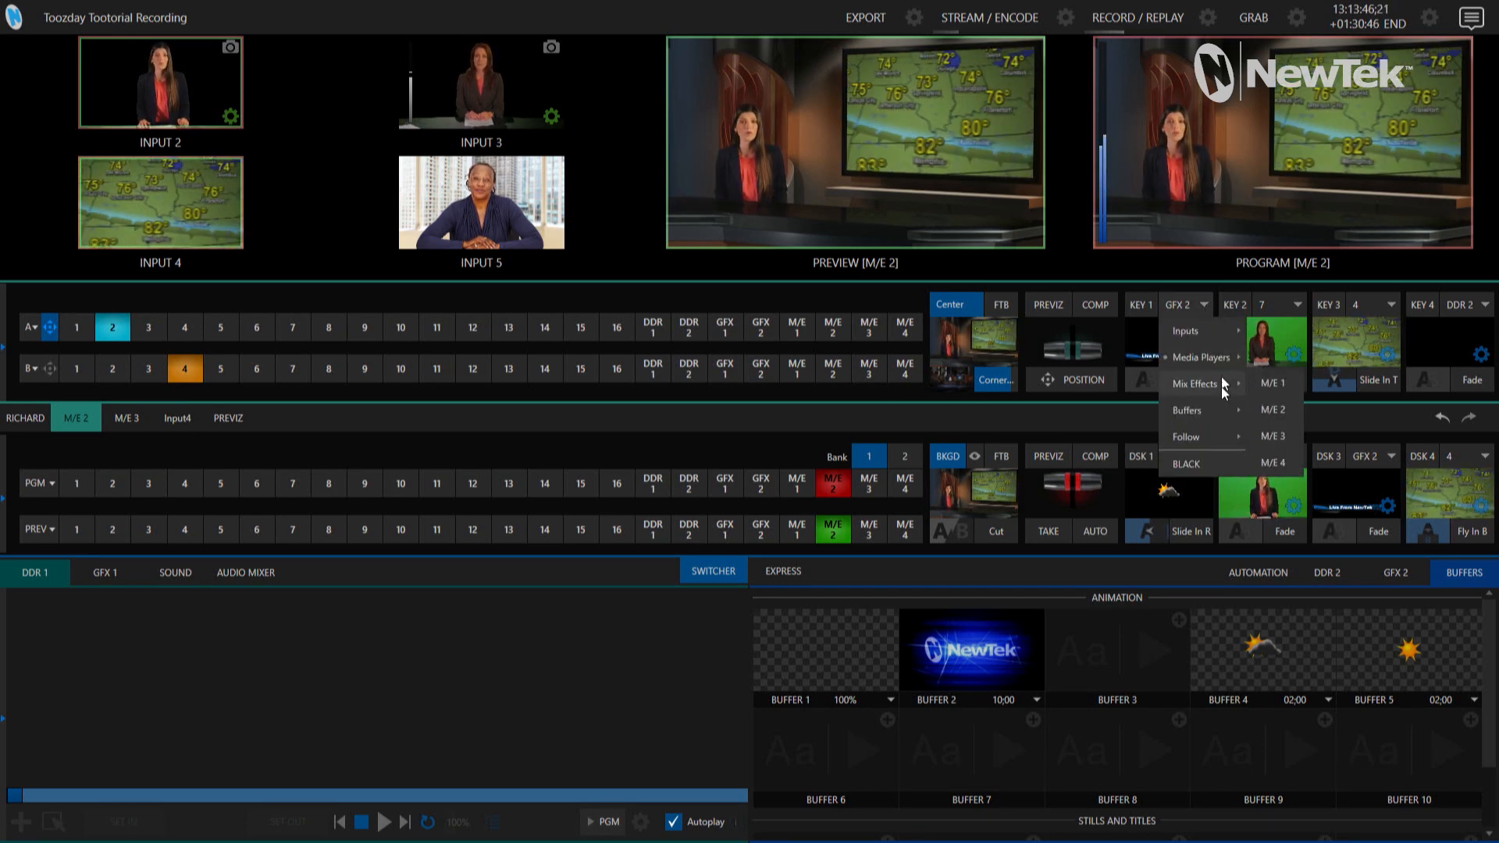
mouse_move(1192, 409)
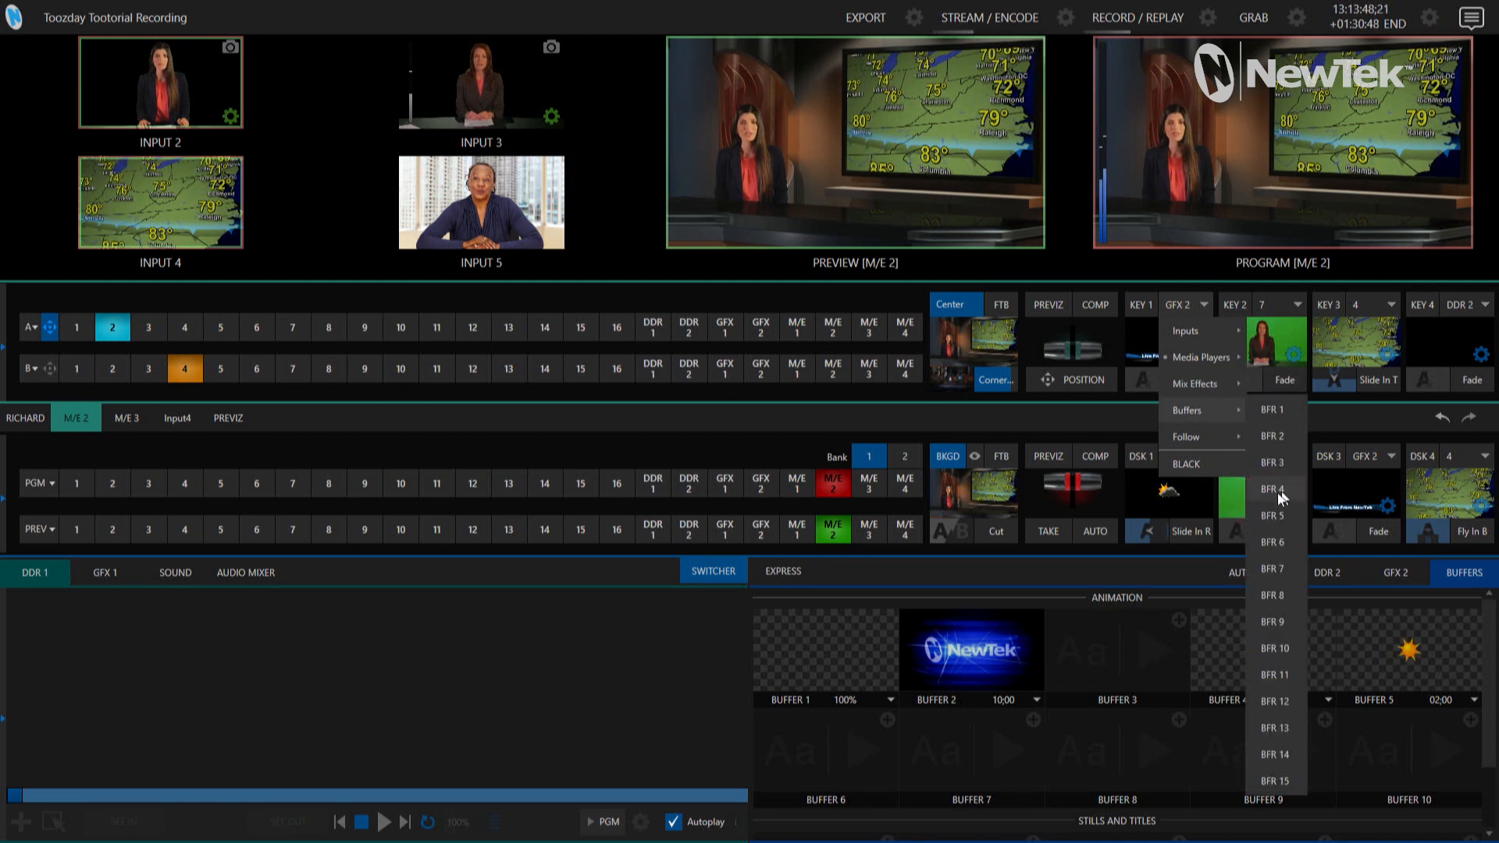
click(1271, 489)
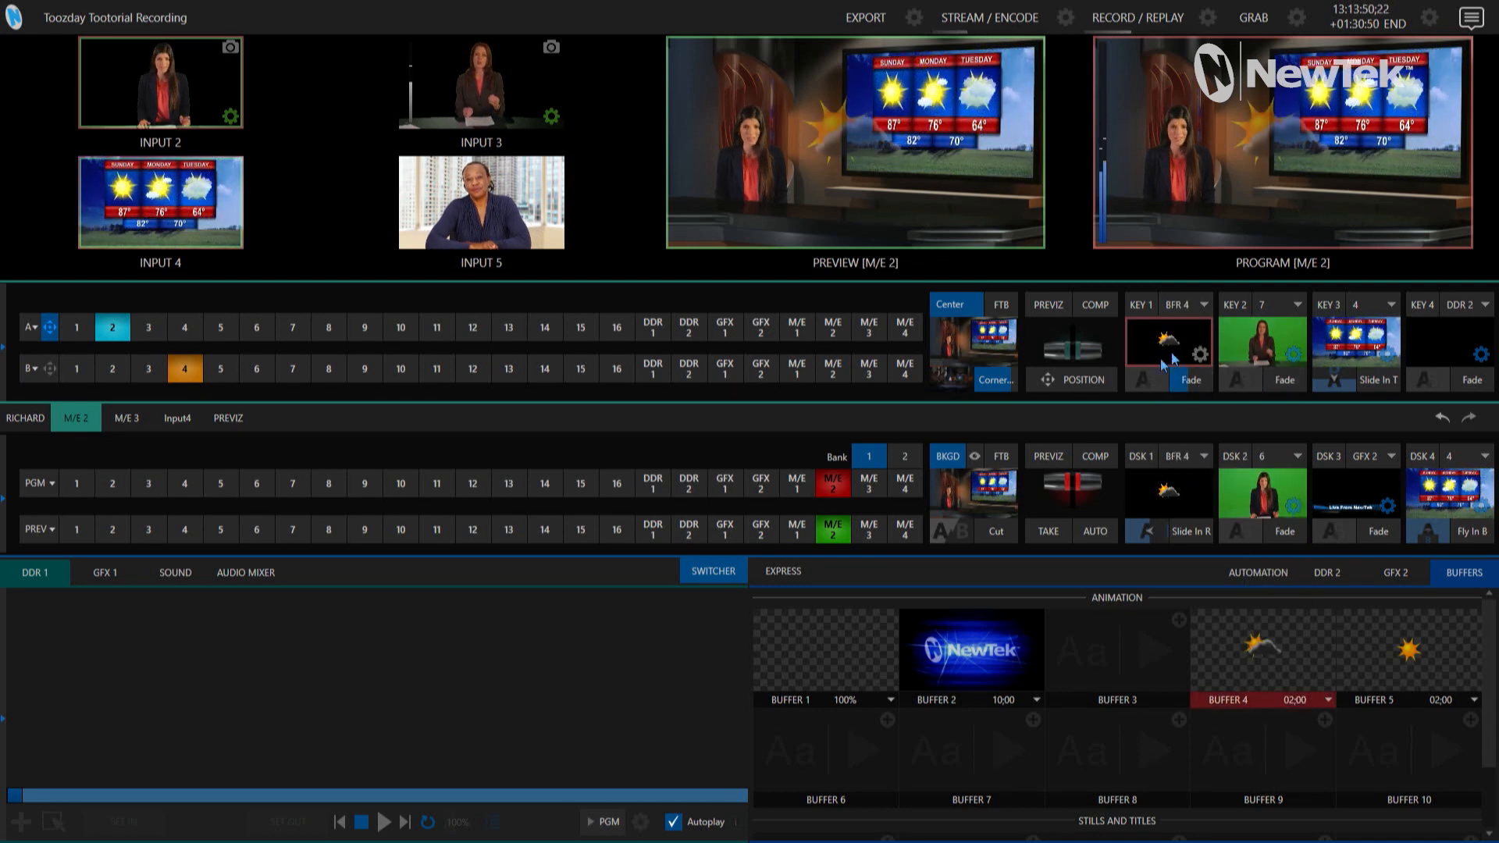
click(1199, 349)
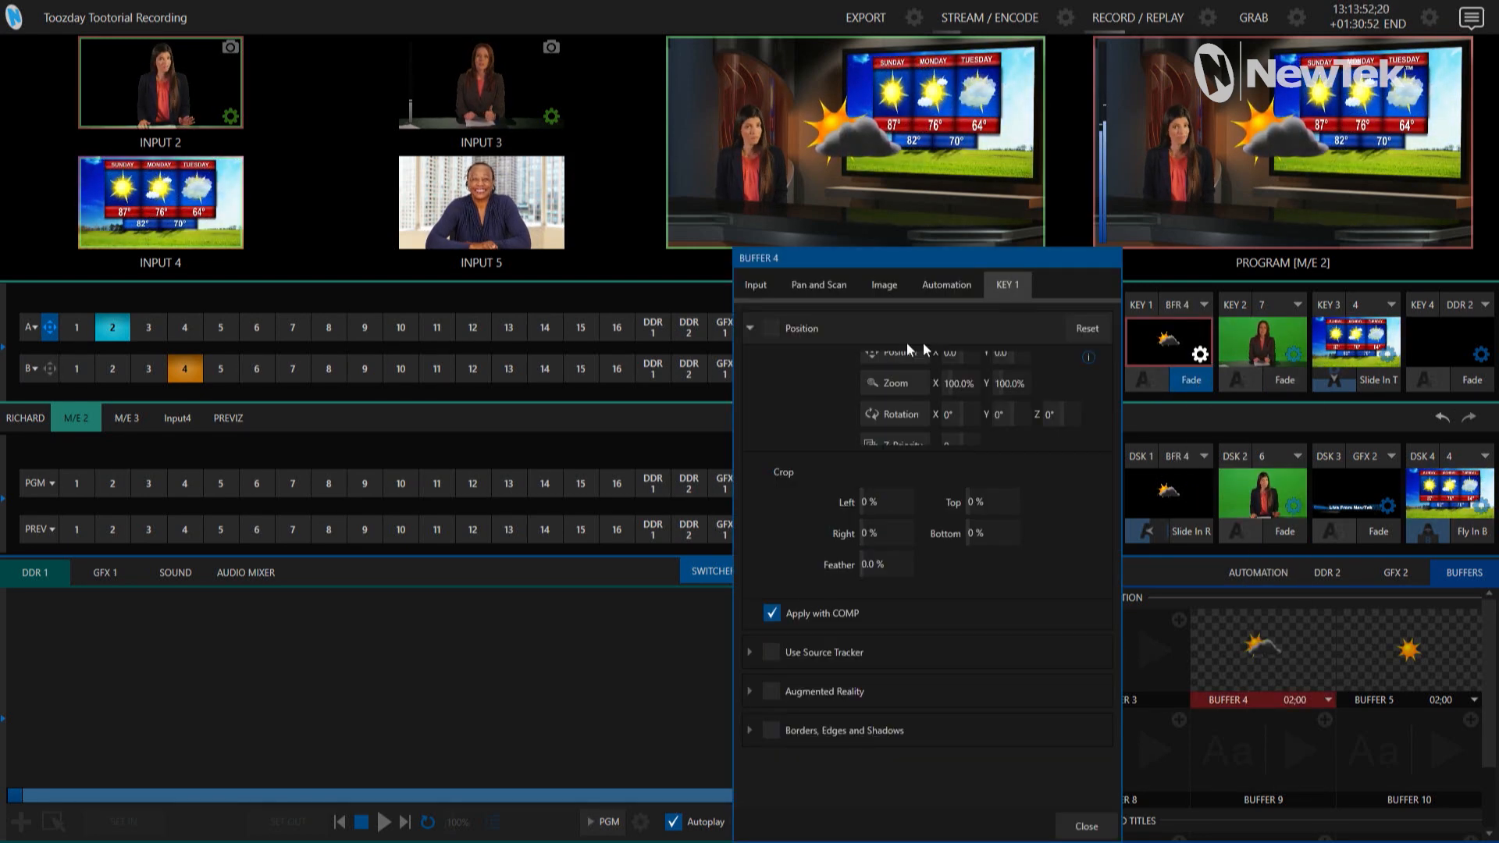
click(772, 328)
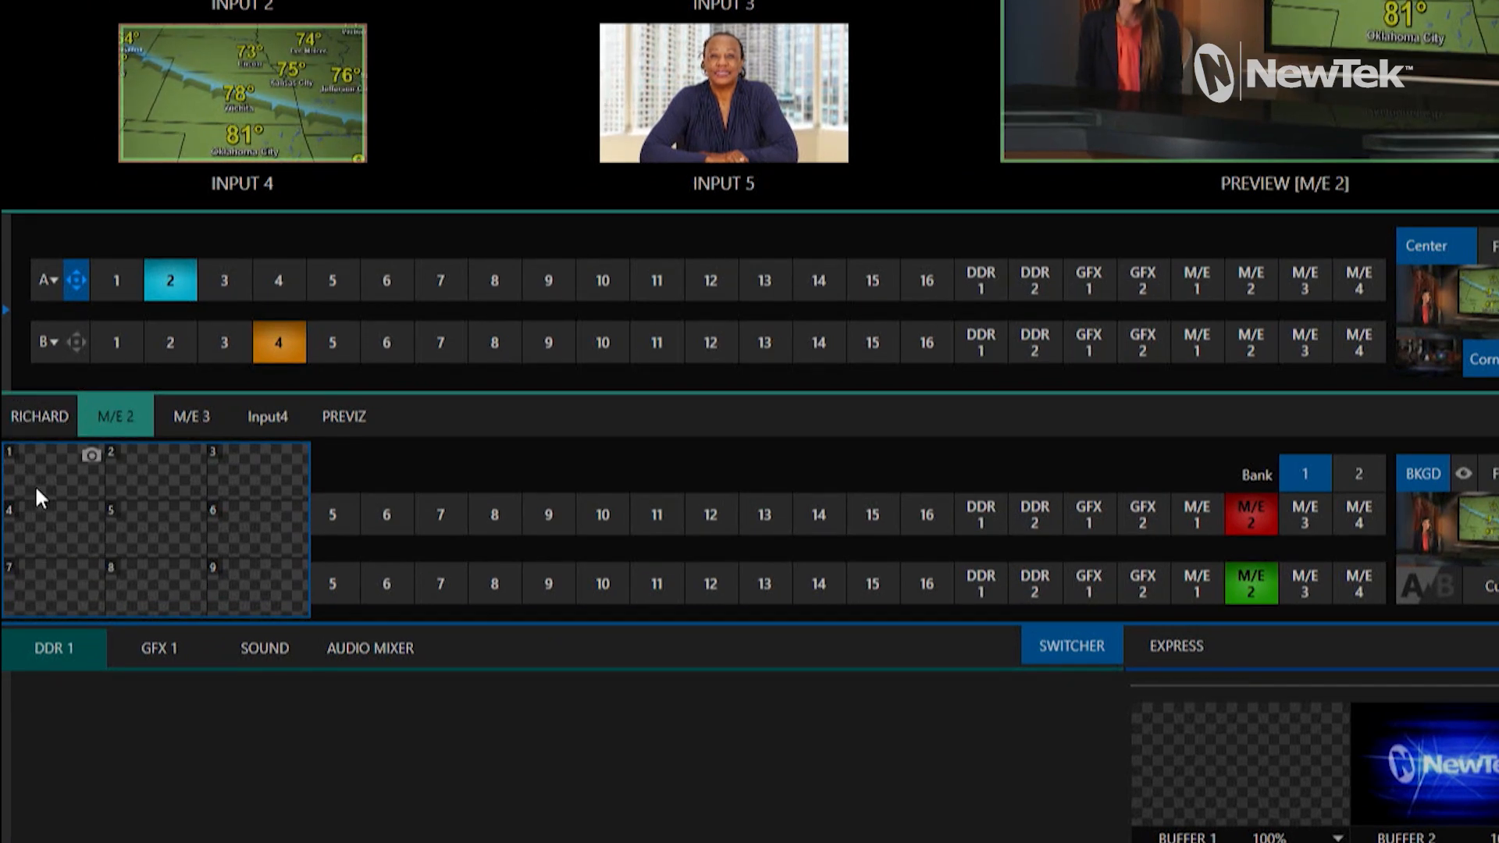
mouse_move(215, 498)
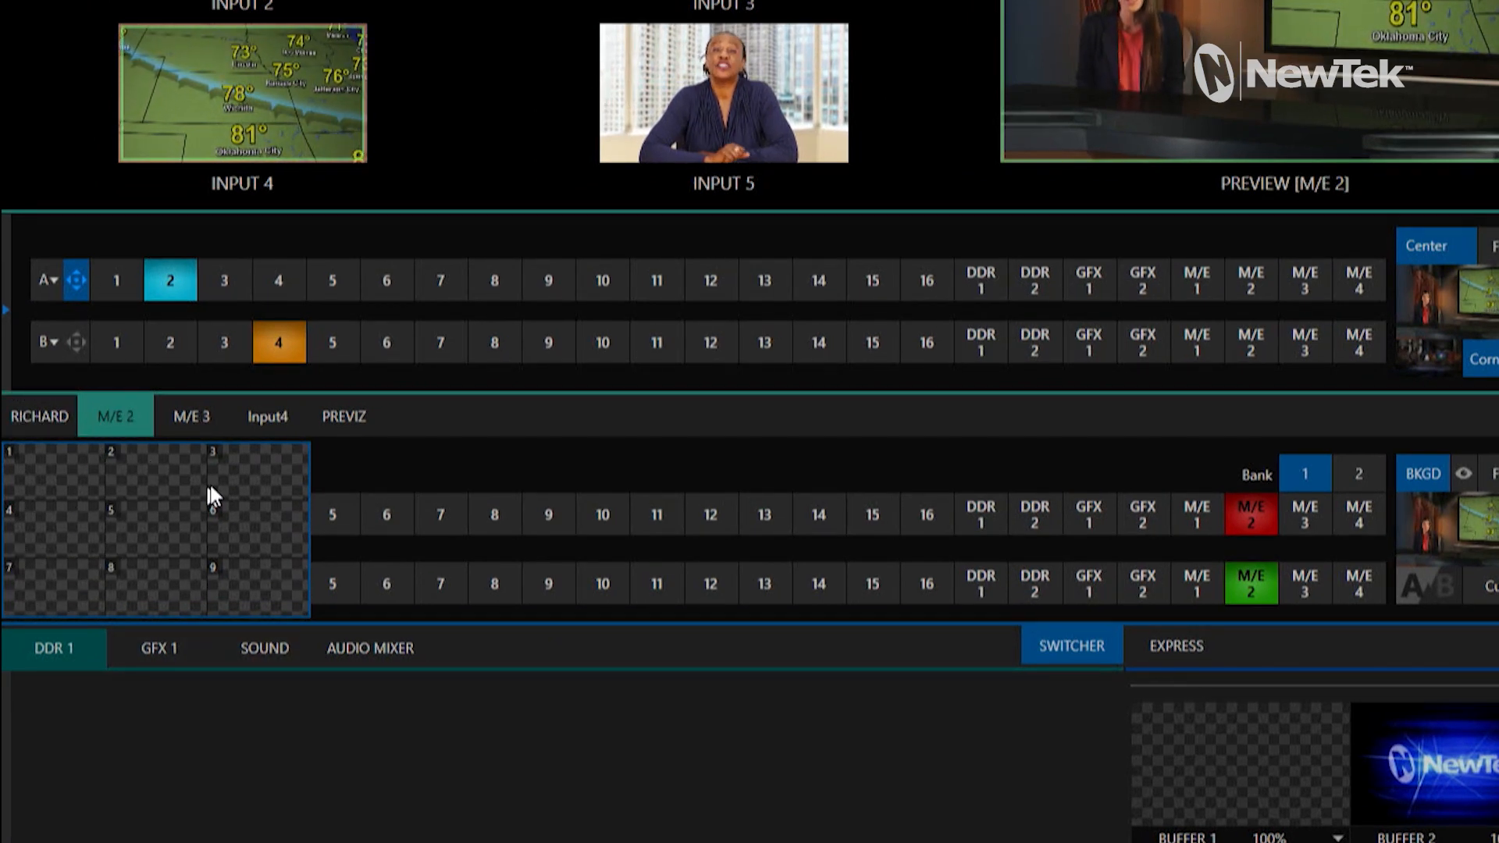